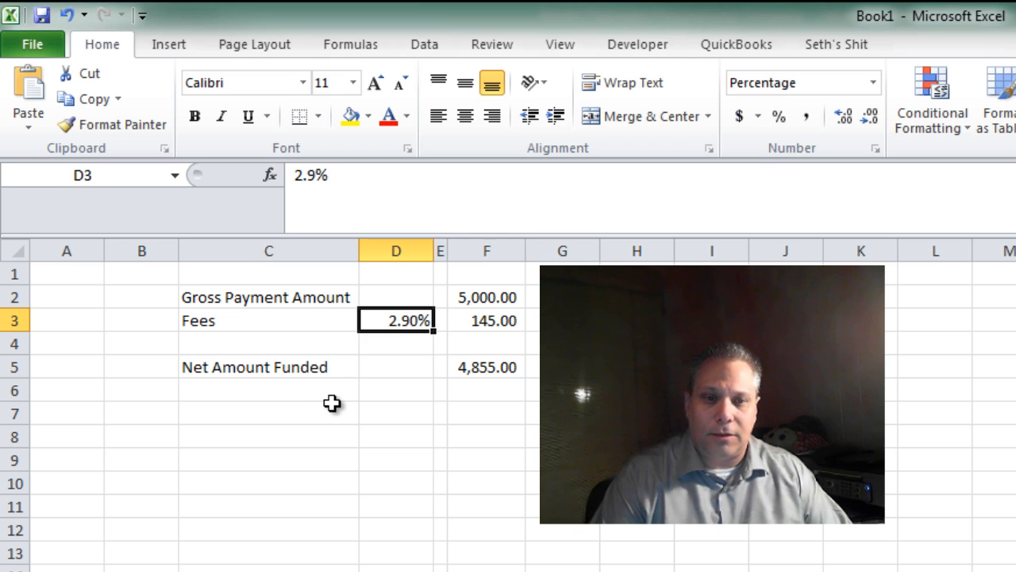
- Verify the 2.9% fee formula (145.00 on 5,000.00, 4,855.00 net) and restore down Excel
left_click(487, 320)
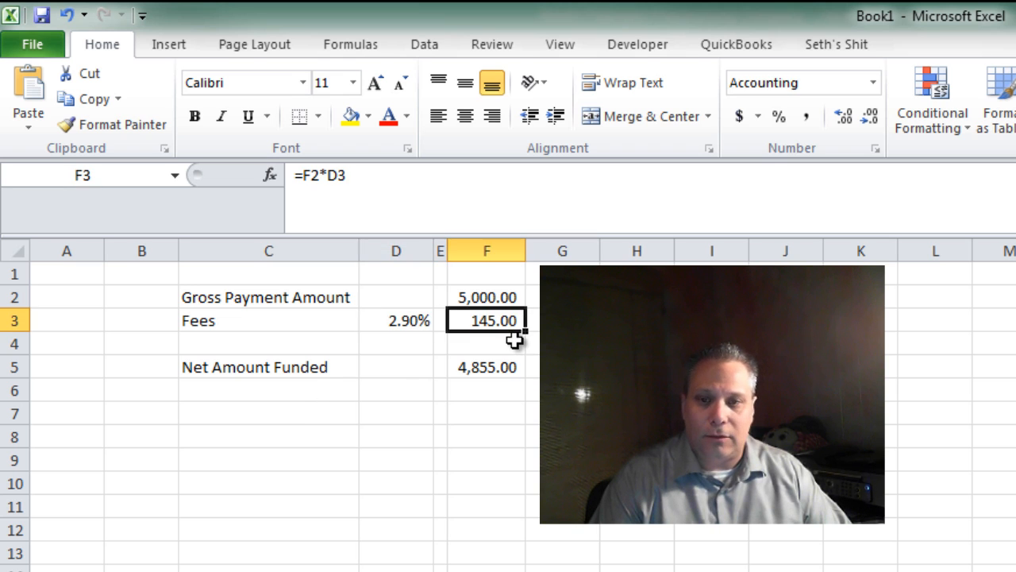
left_click(487, 413)
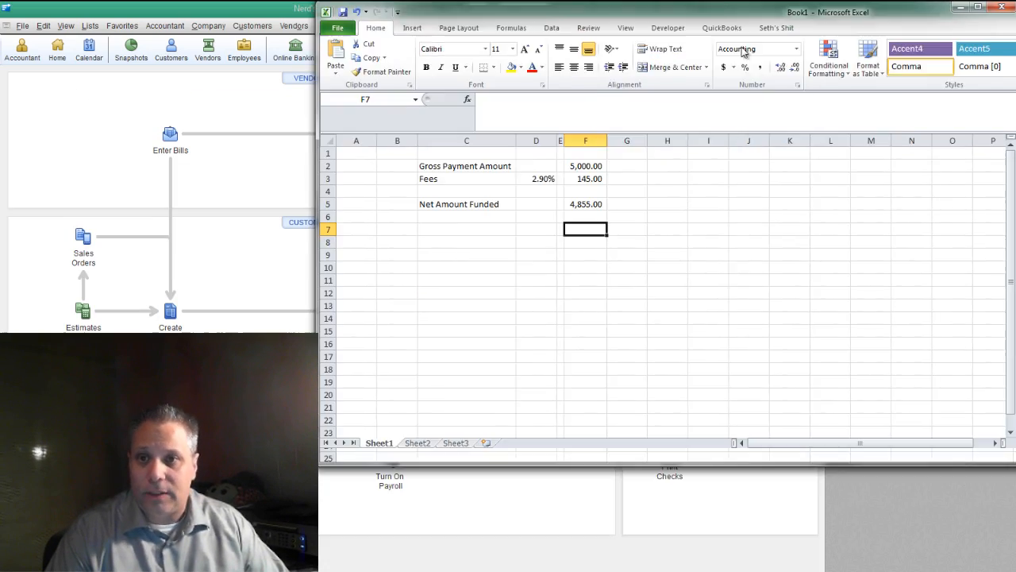
- Review the Open Invoices report's single 5,000 invoice, then open a blank Receive Payments form
left_click(544, 28)
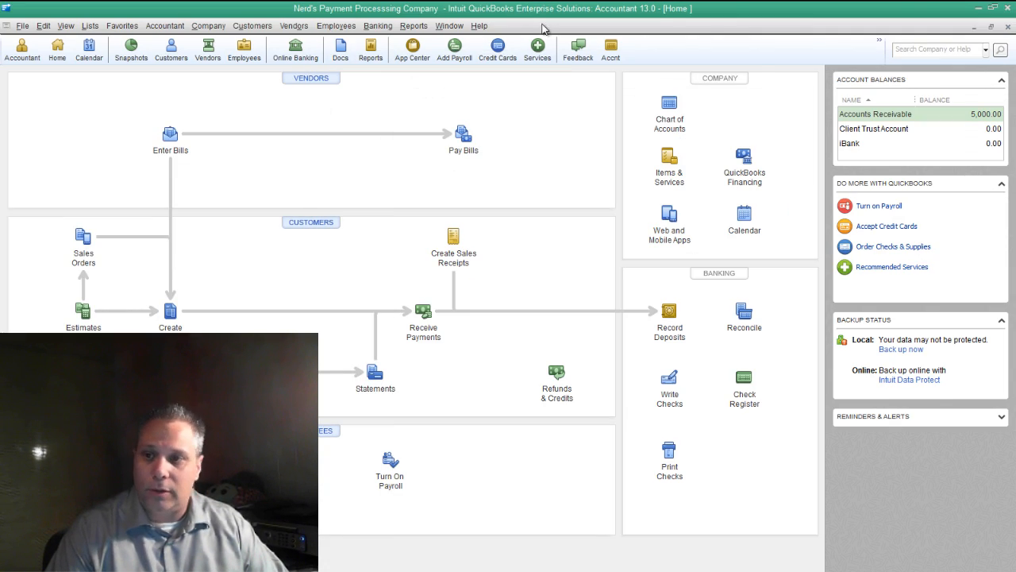
left_click(413, 26)
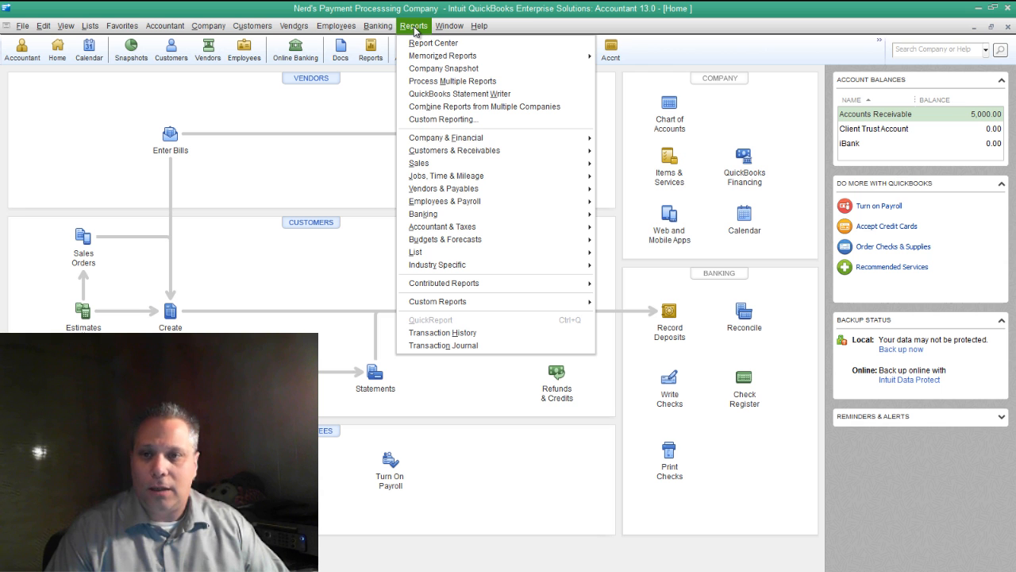
mouse_move(446, 175)
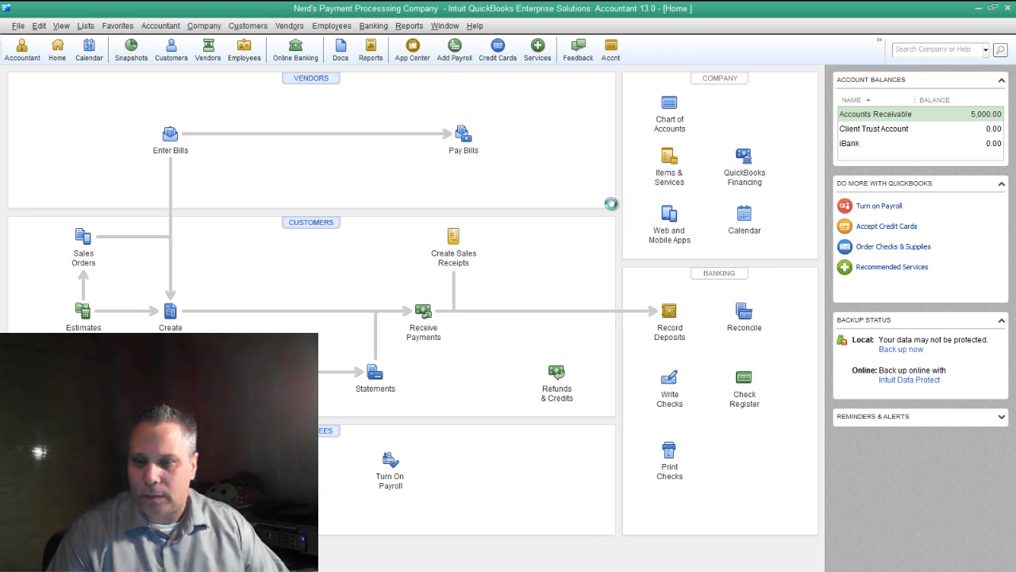
double_click(875, 114)
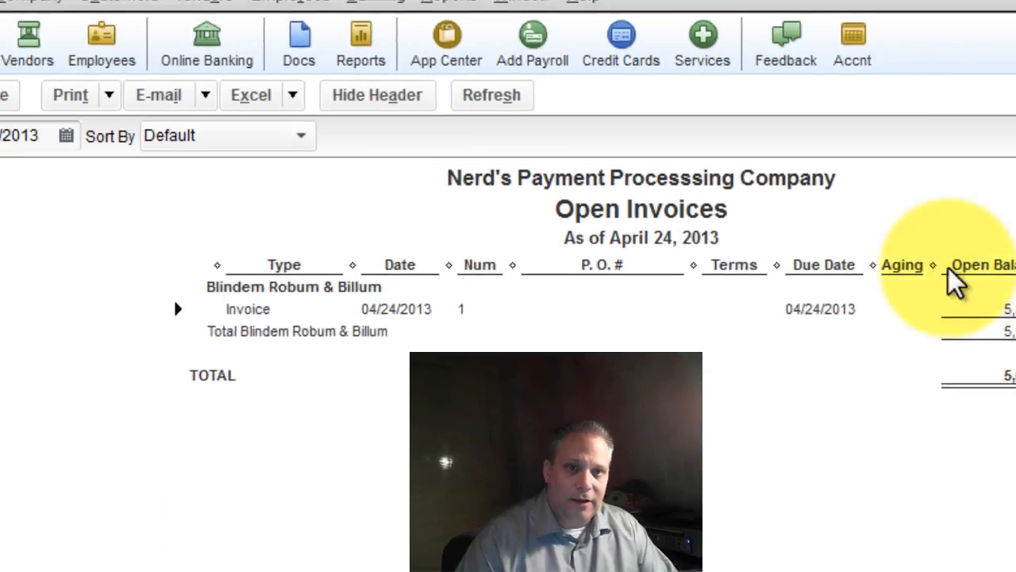
left_click(201, 53)
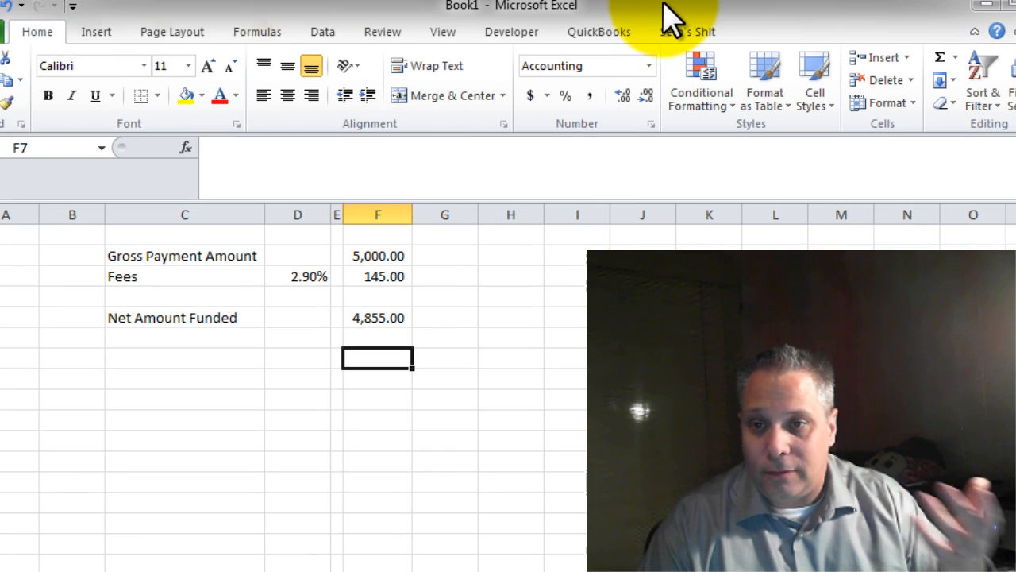
left_click(378, 318)
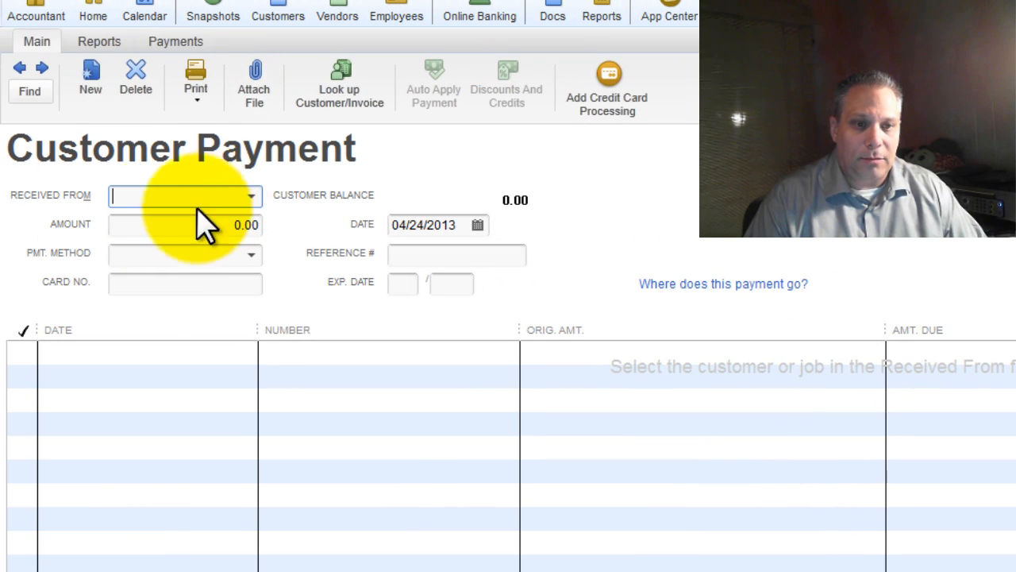
mouse_move(254, 214)
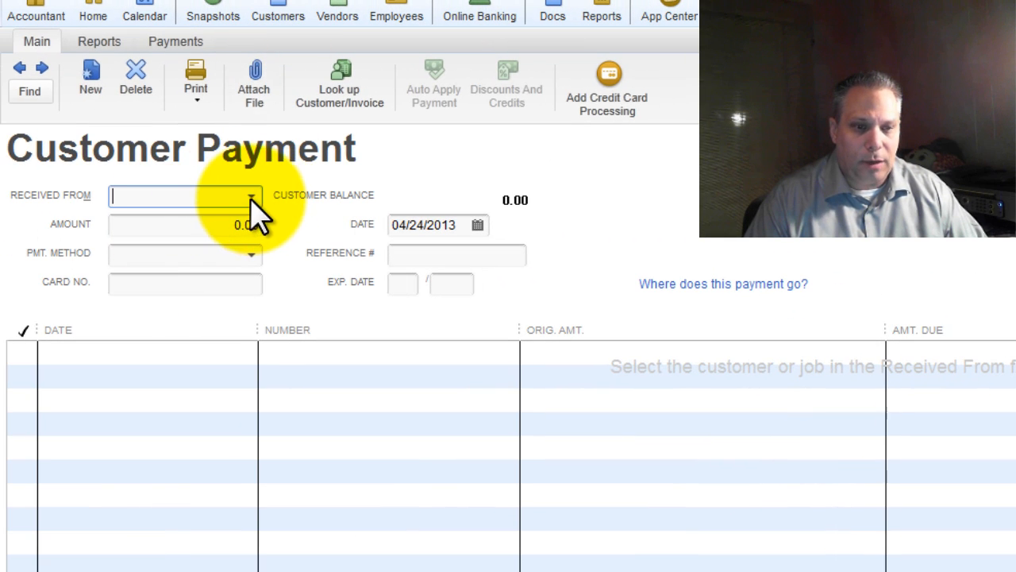
- Enter a 5,000.00 payment from Blindem Robum & Billum applied to invoice 1
left_click(185, 196)
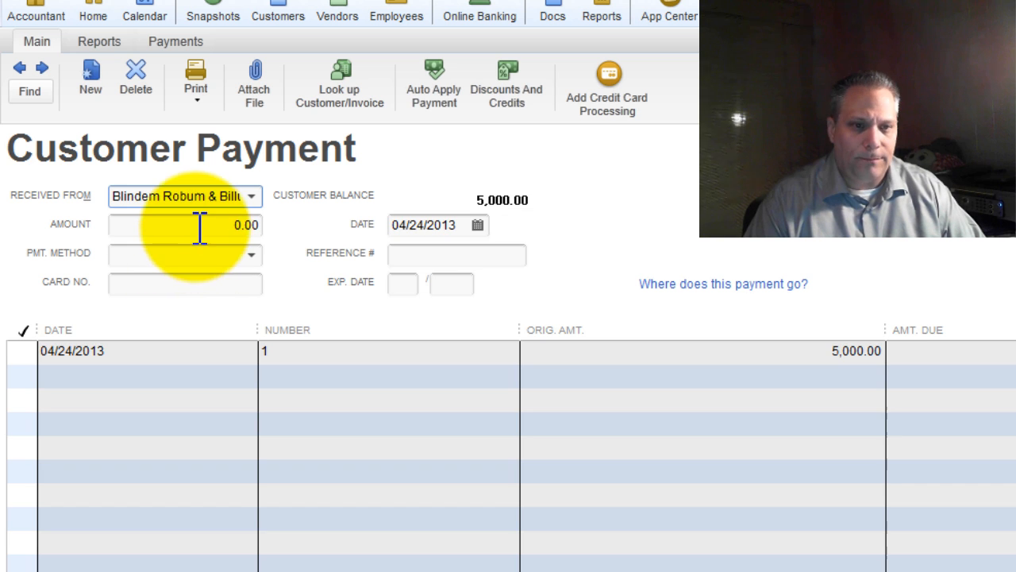
type("48")
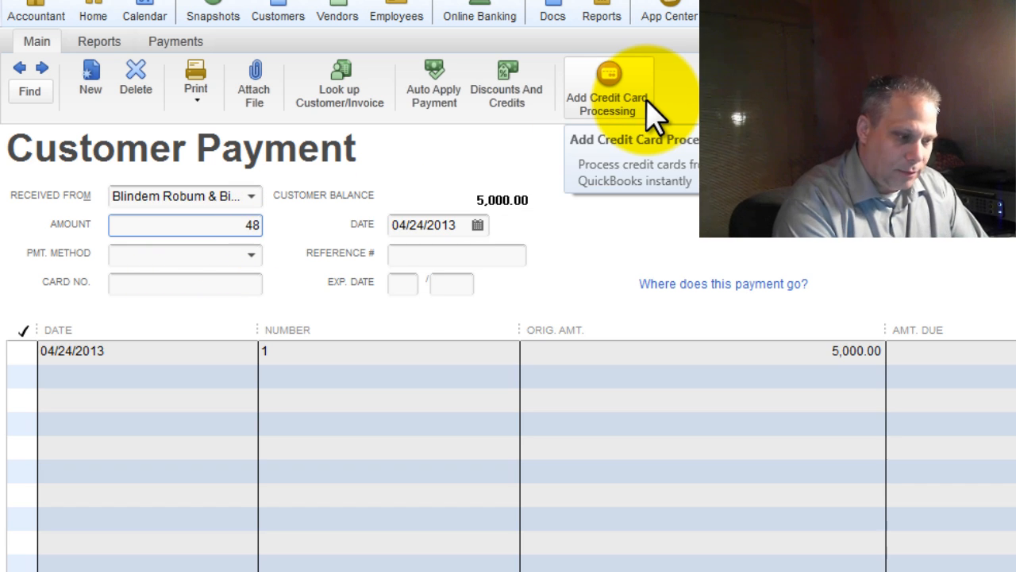
left_click(433, 83)
type("5,000")
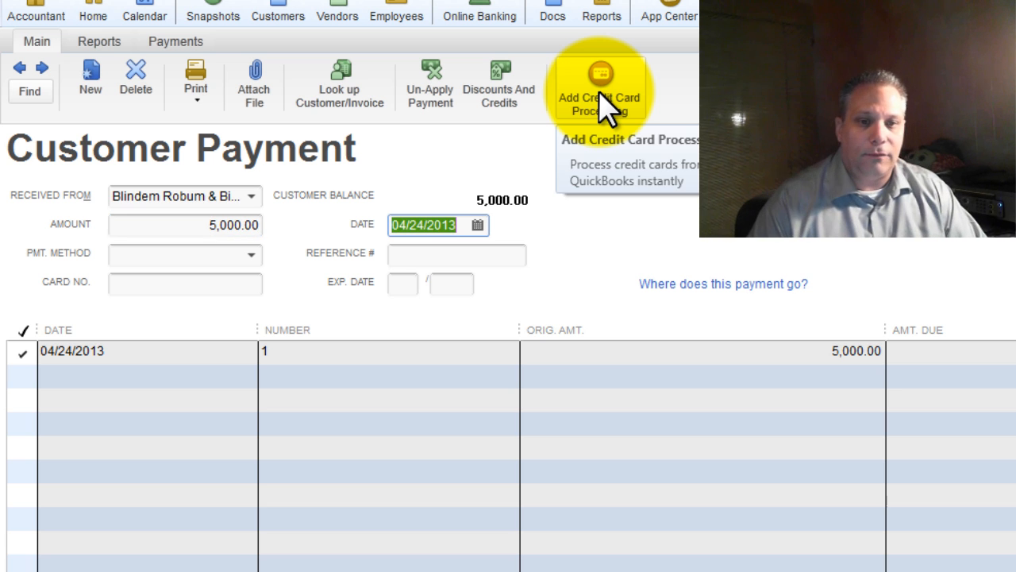
left_click(457, 255)
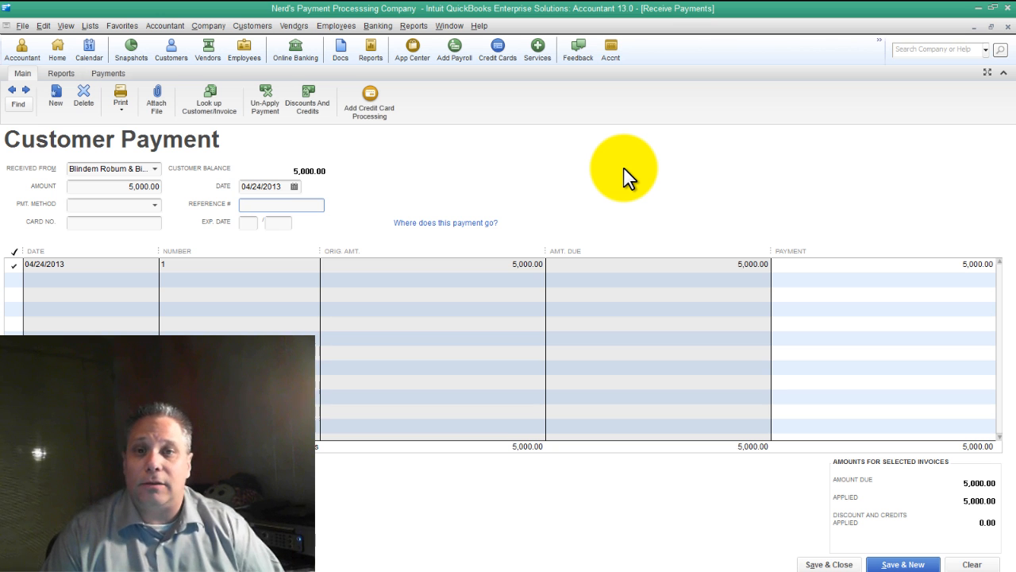
left_click(281, 205)
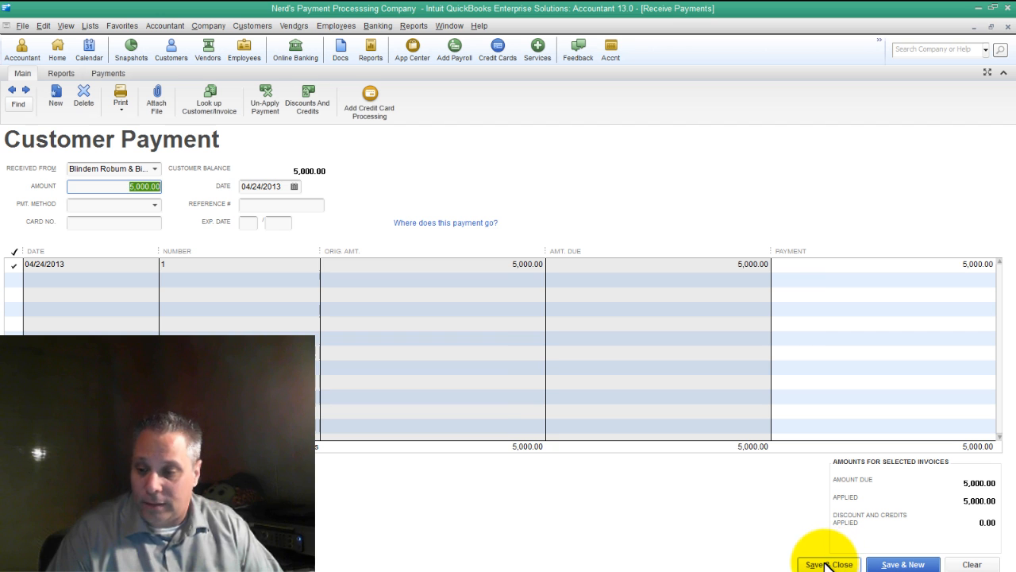
mouse_move(445, 222)
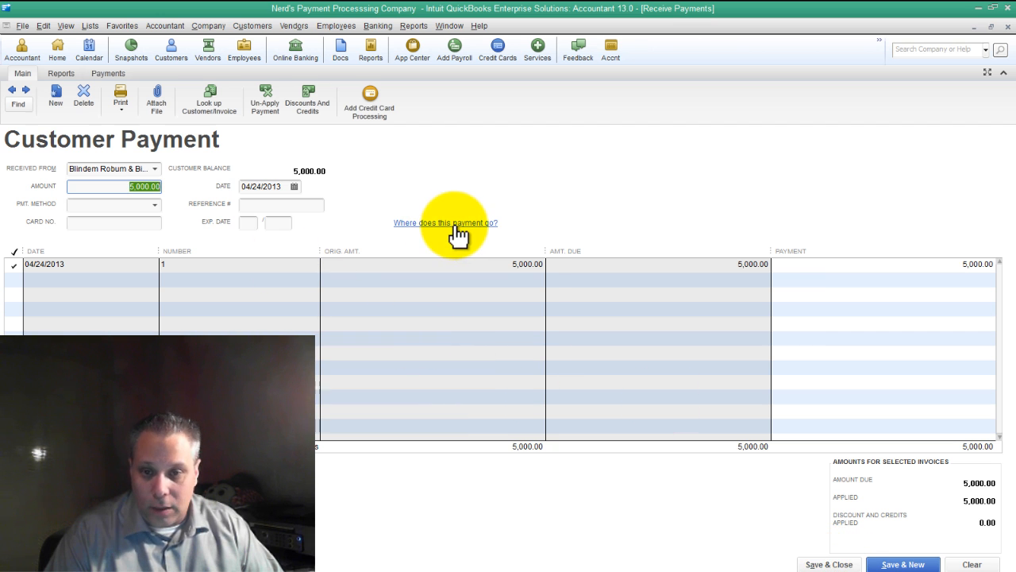
mouse_move(427, 233)
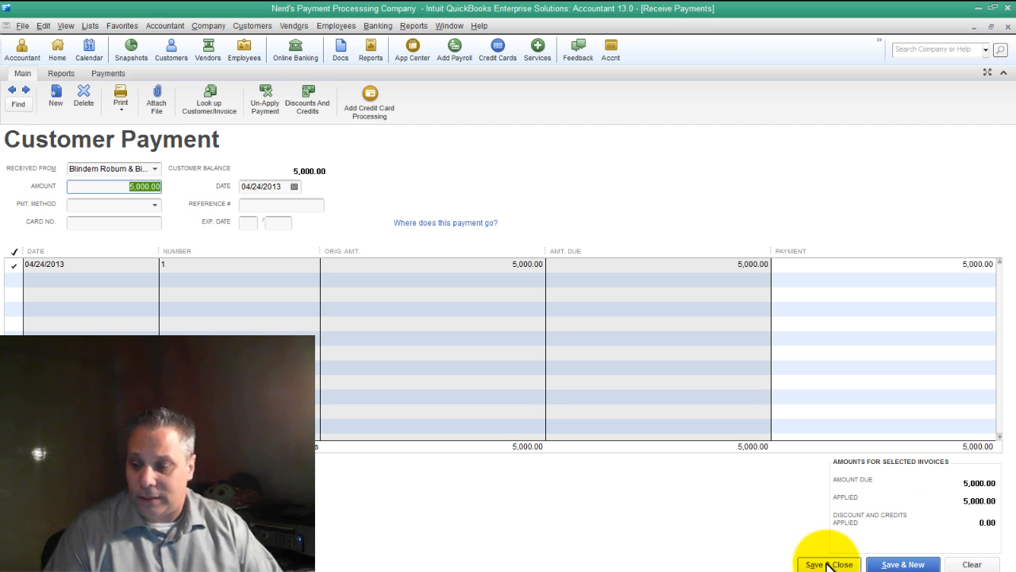
- Save the payment, close the now-empty Open Invoices report and return Home
left_click(829, 564)
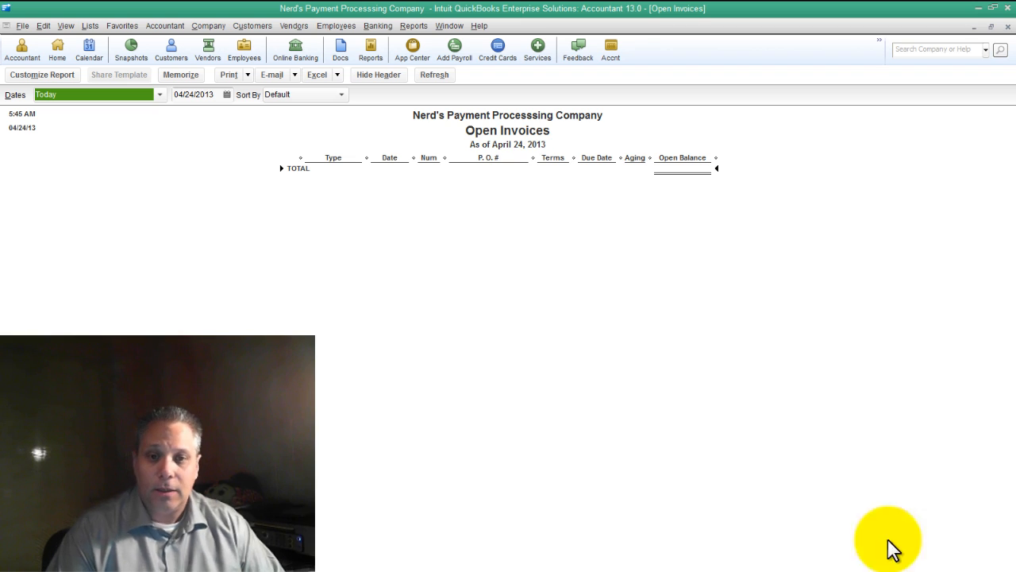
left_click(57, 49)
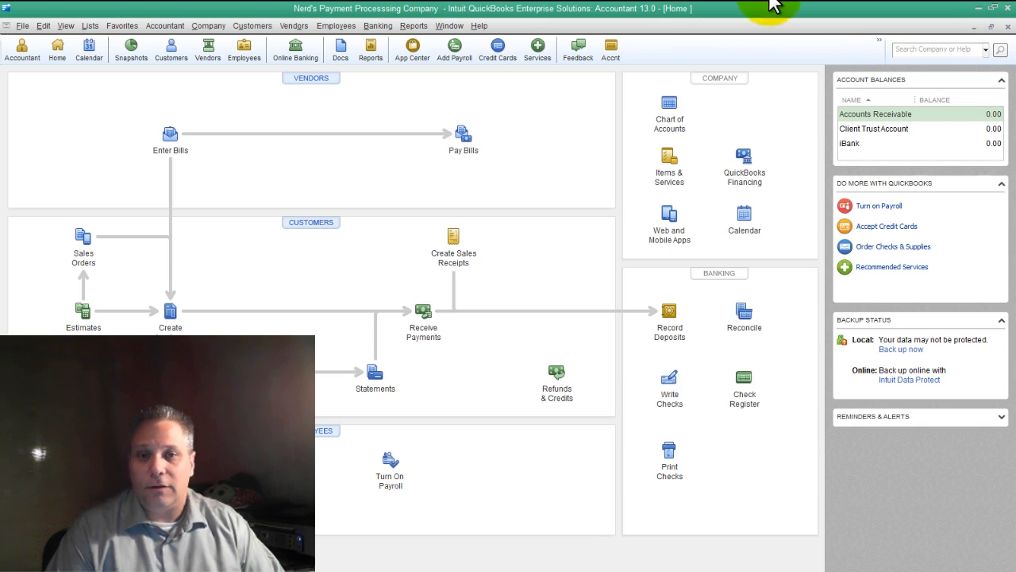
left_click(378, 26)
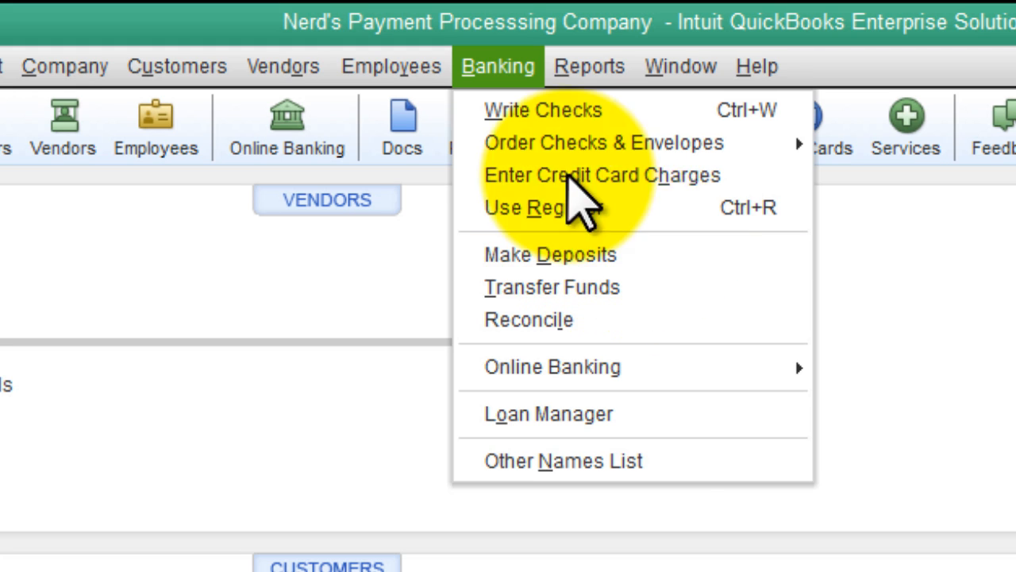
mouse_move(540, 255)
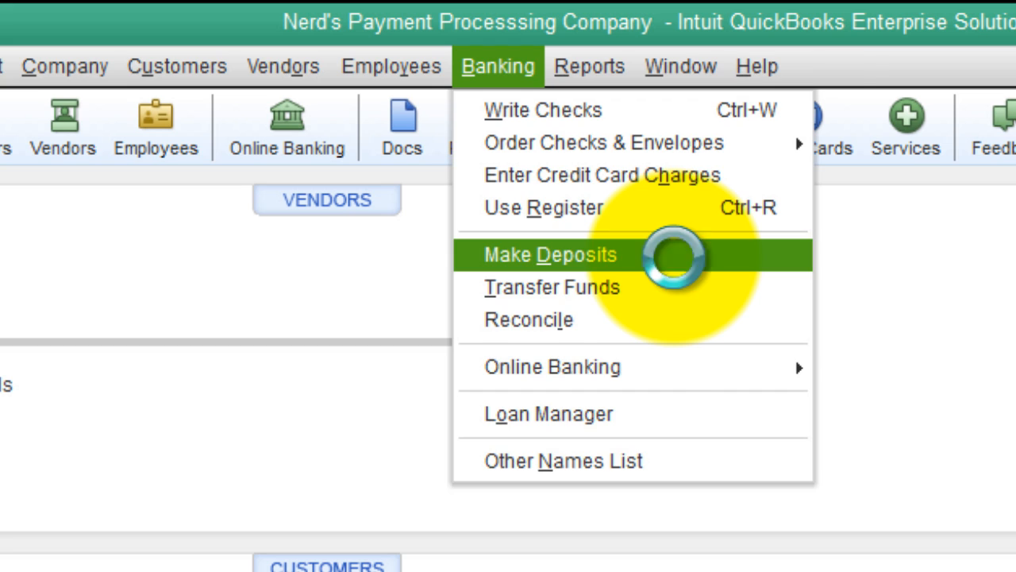
- Open Banking > Make Deposits to start a new deposit
left_click(549, 254)
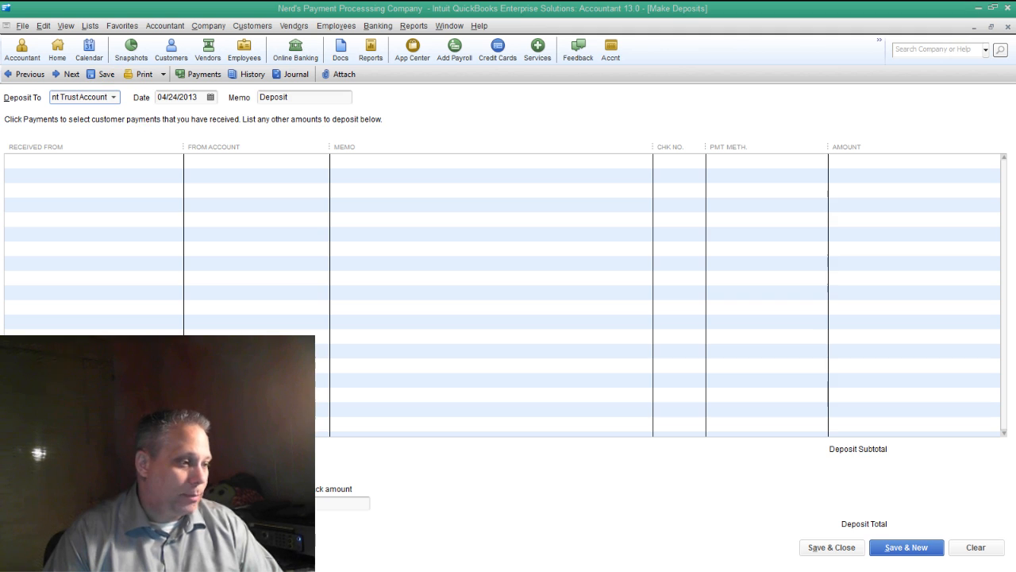
- Deposit the 5,000.00 Blindem Robum & Billum payment from Undeposited Funds into iBank
left_click(203, 74)
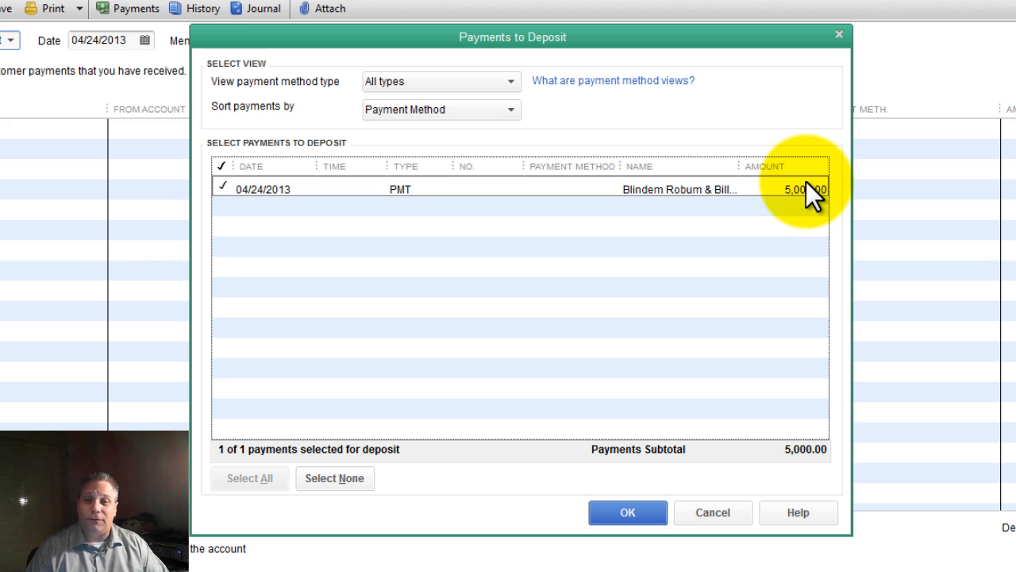
mouse_move(468, 83)
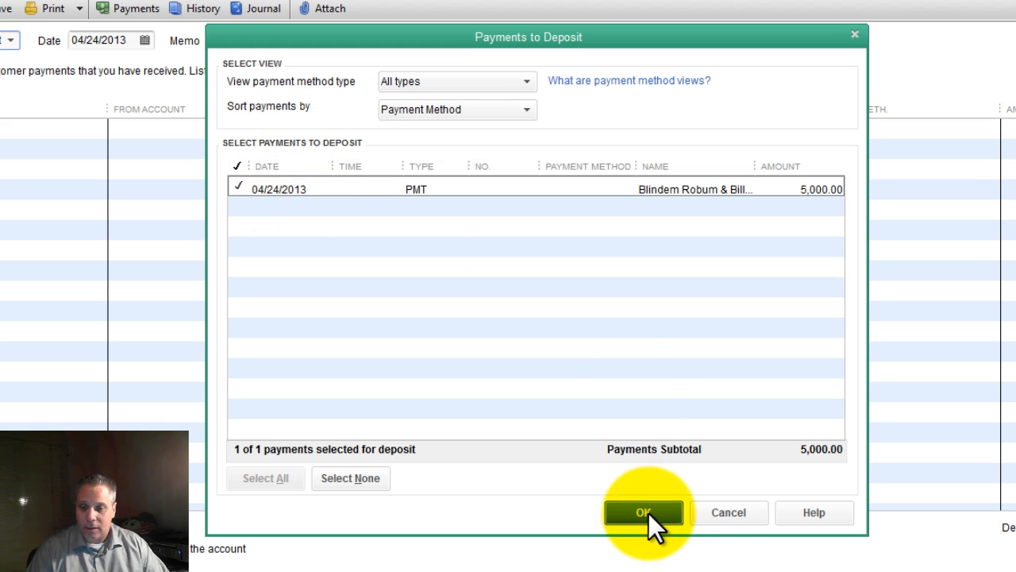
left_click(643, 512)
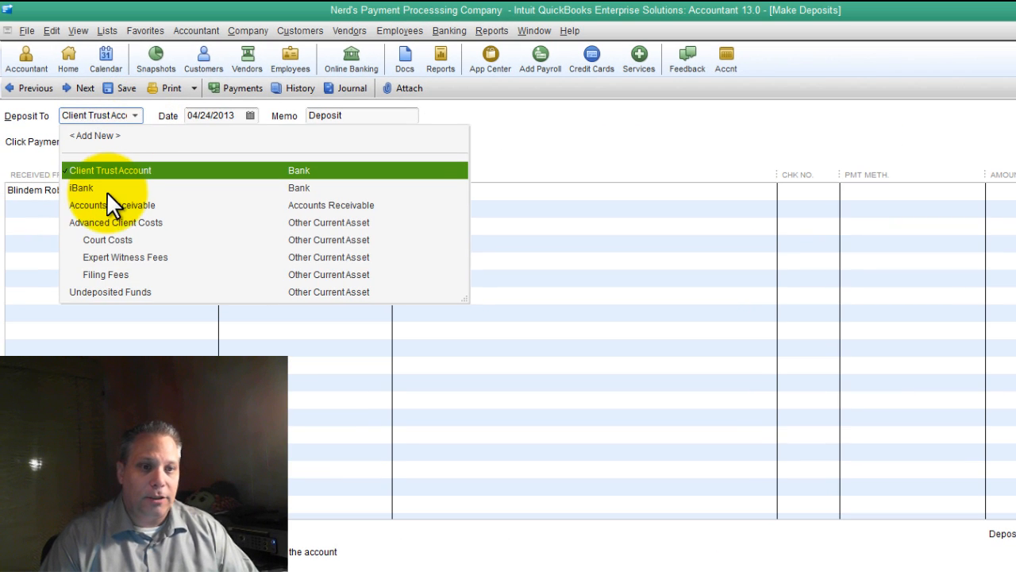
left_click(82, 187)
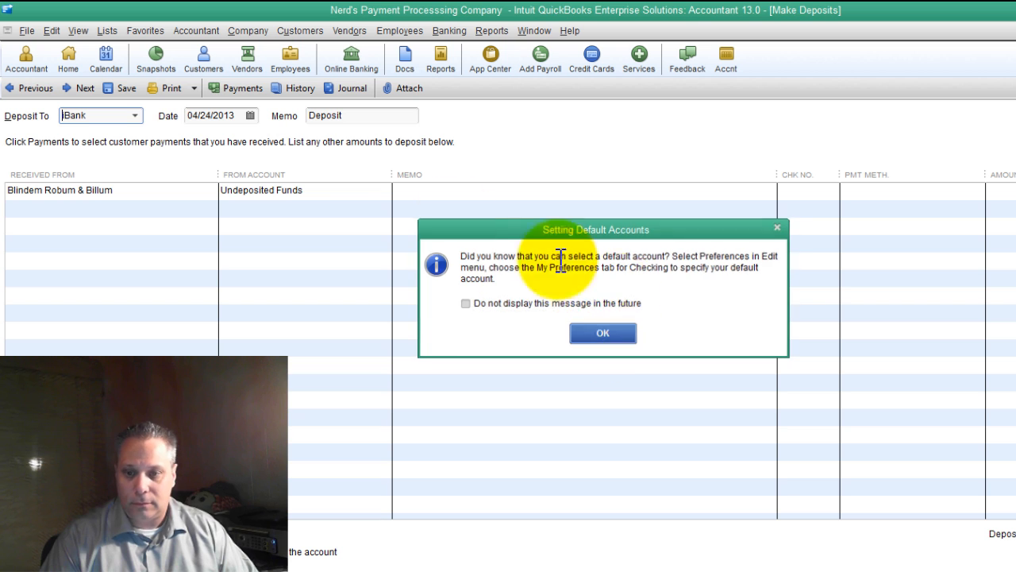
left_click(602, 333)
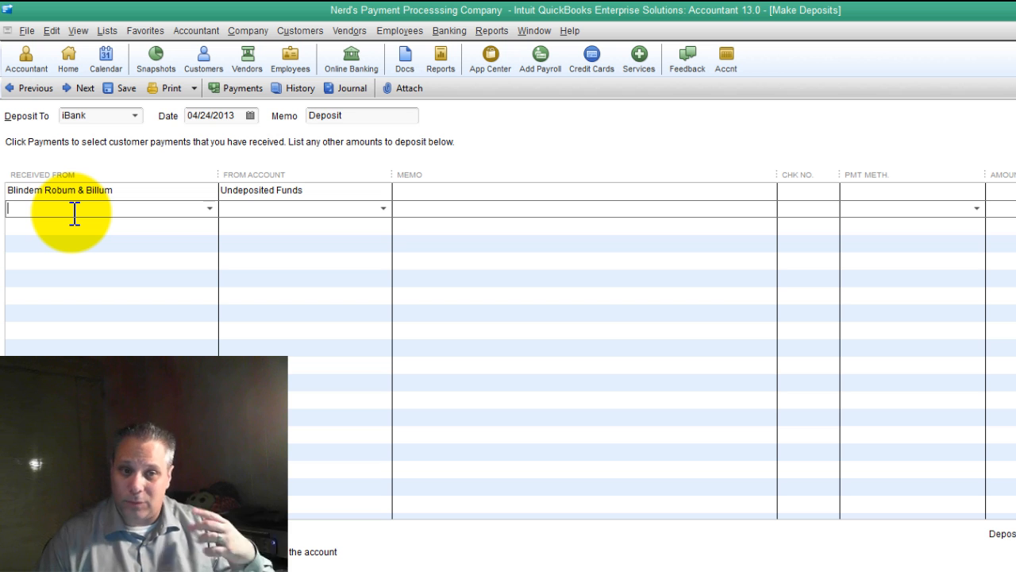
- Quick Add Intuit Online Payments as a vendor in the deposit line's Received From
type("Intl")
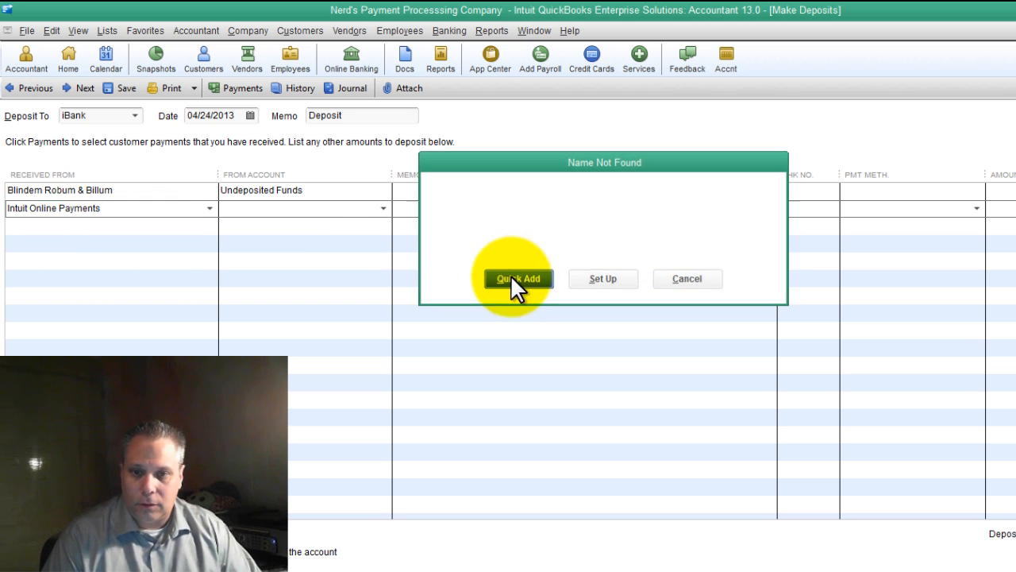
left_click(519, 278)
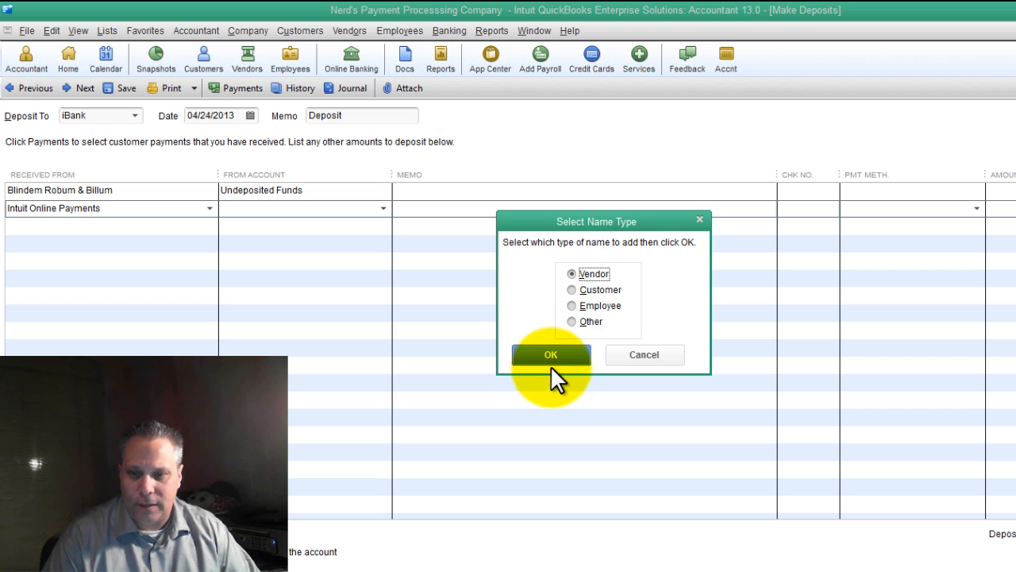
left_click(550, 354)
type("Credit Card")
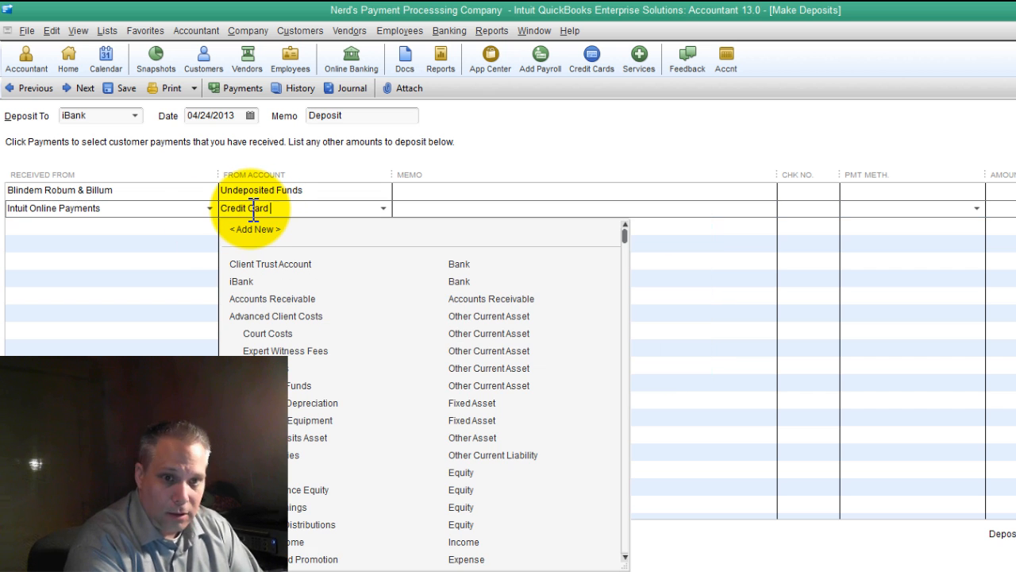
- Create Credit Card Processing Fees as a Cost of Goods Sold account for the line
type("Processing Fees")
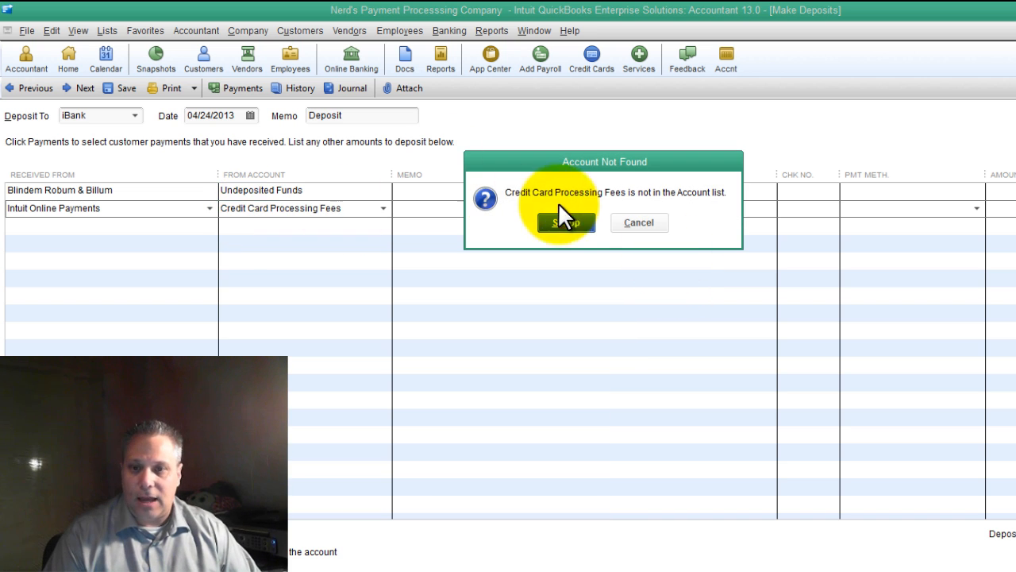
left_click(565, 222)
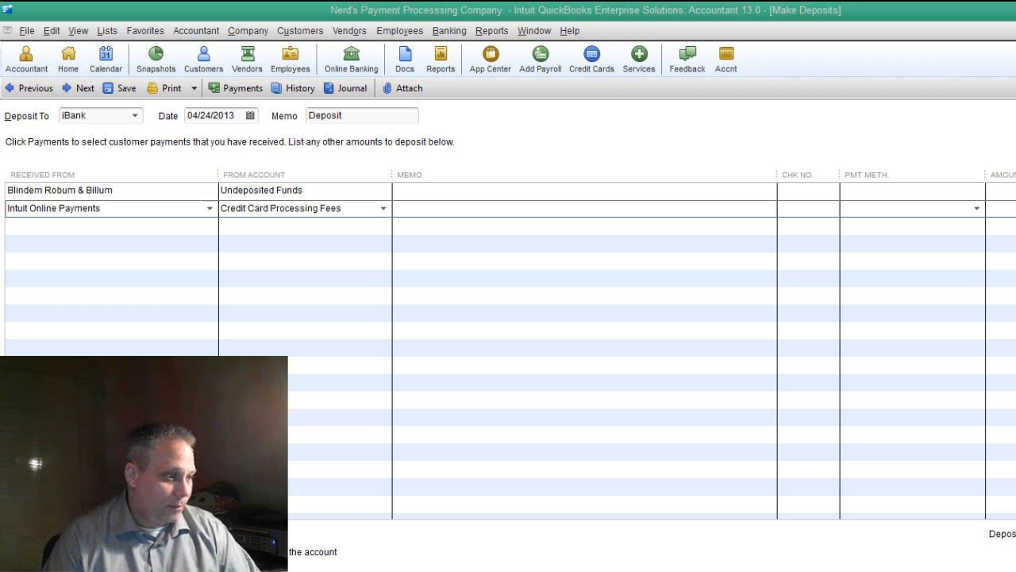
left_click(566, 408)
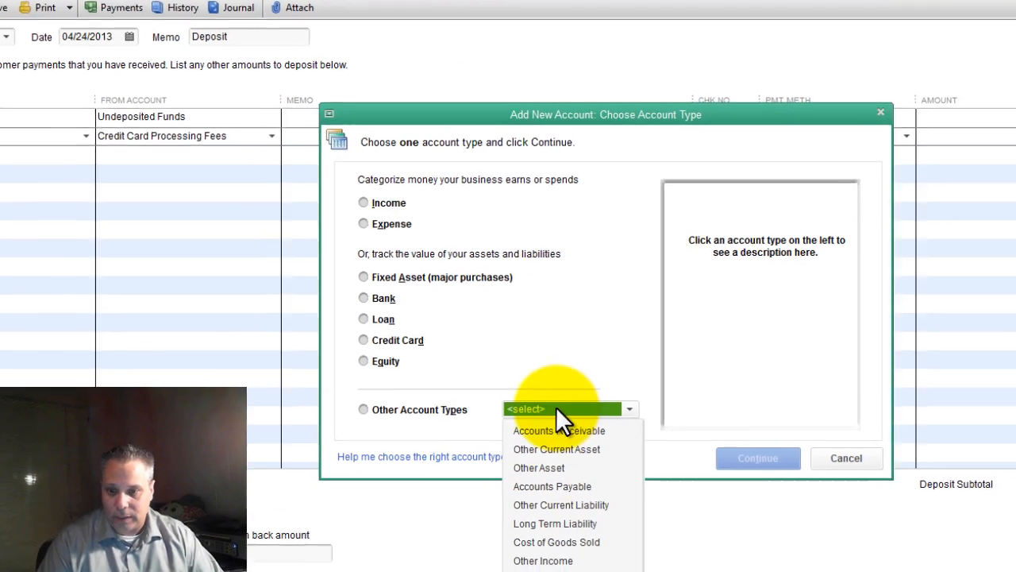
left_click(555, 541)
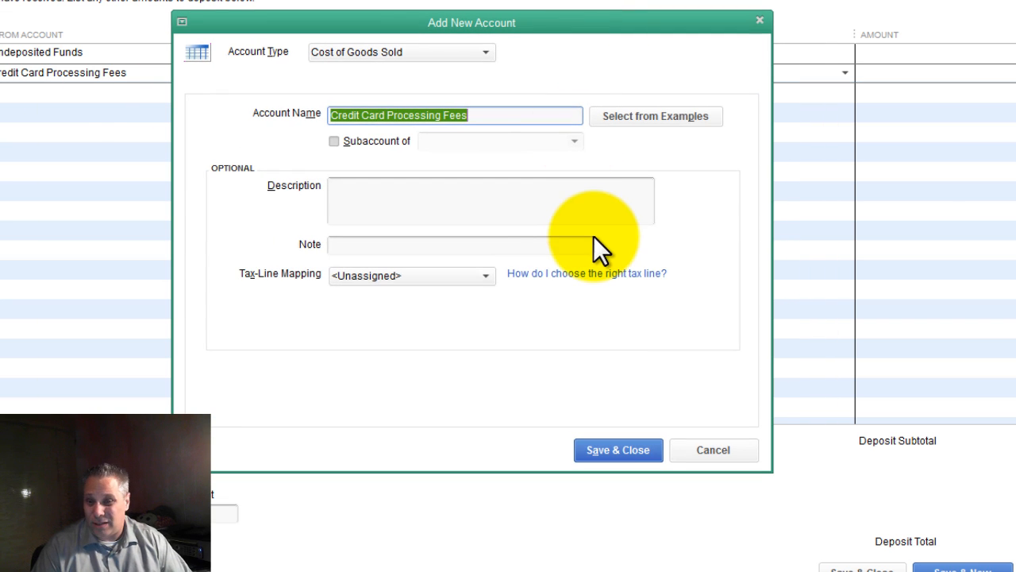
left_click(618, 450)
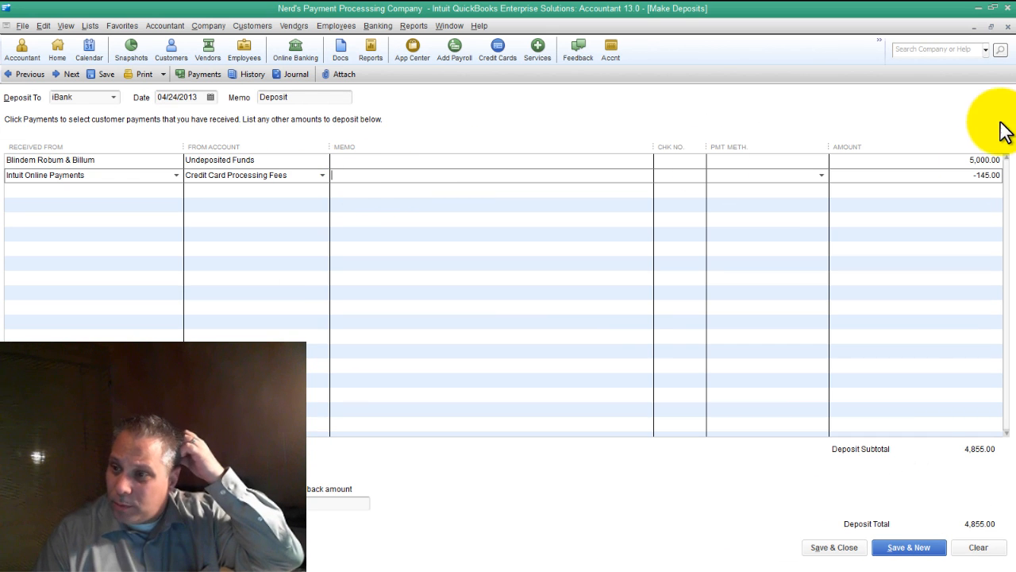
mouse_move(985, 460)
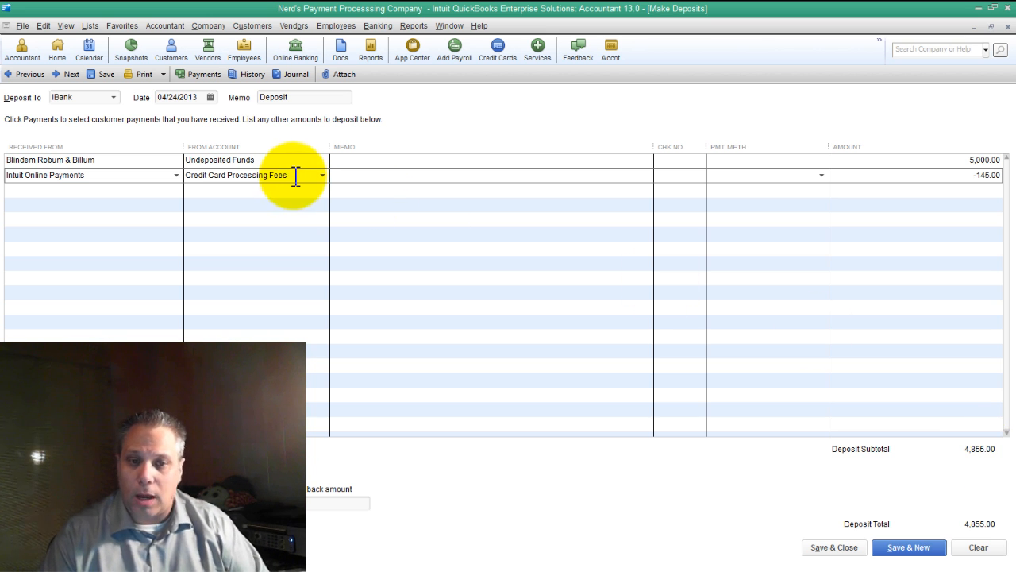
- Check the -145.00 fee line and 4,855.00 total, then restore down the deposit window
double_click(236, 175)
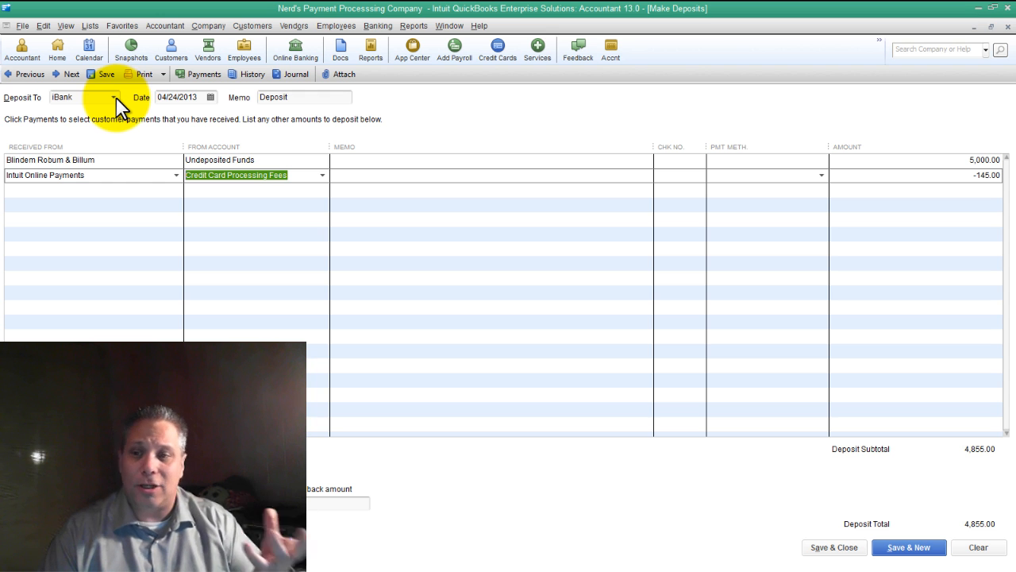
left_click(985, 159)
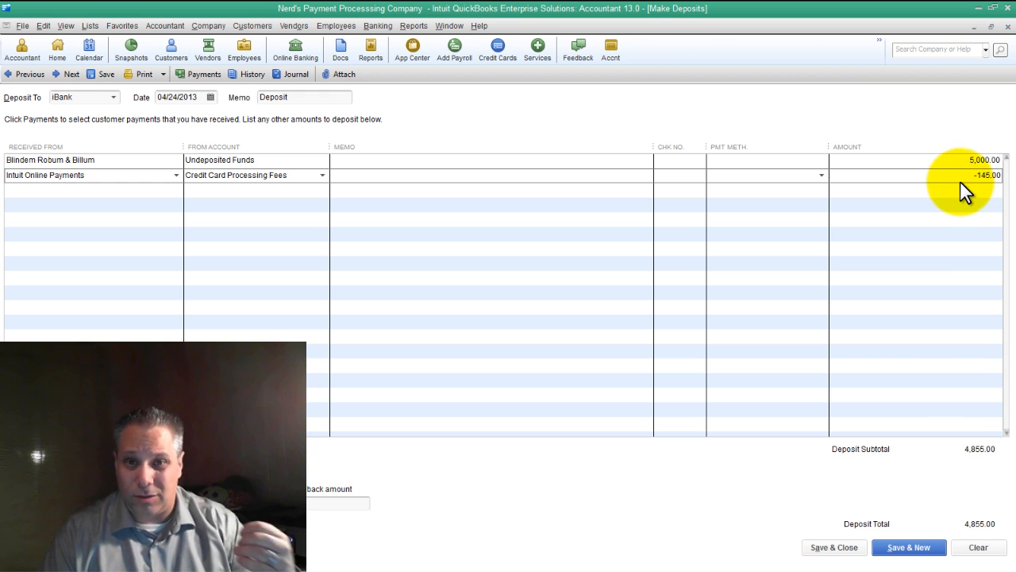
left_click(988, 175)
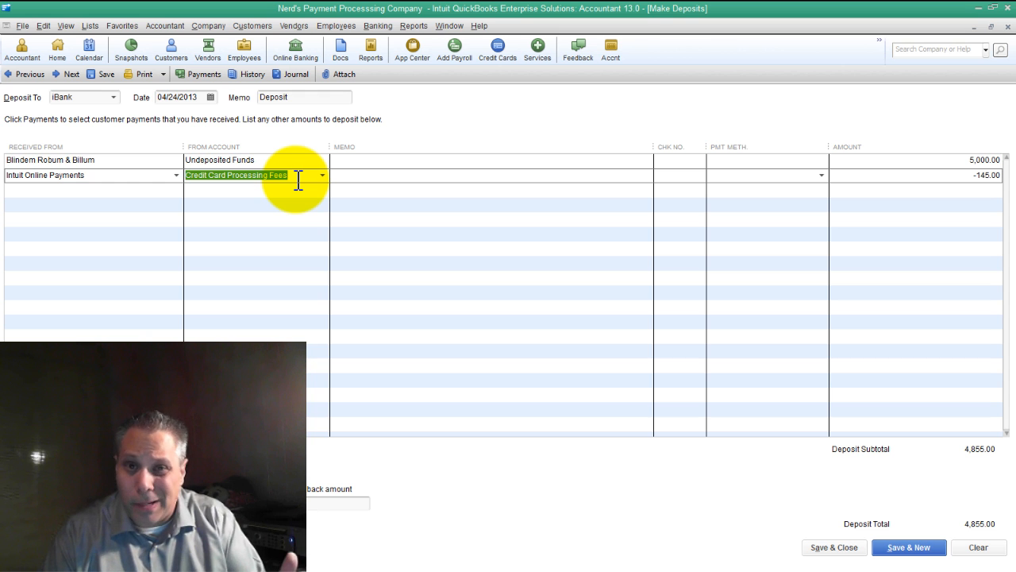
mouse_move(151, 174)
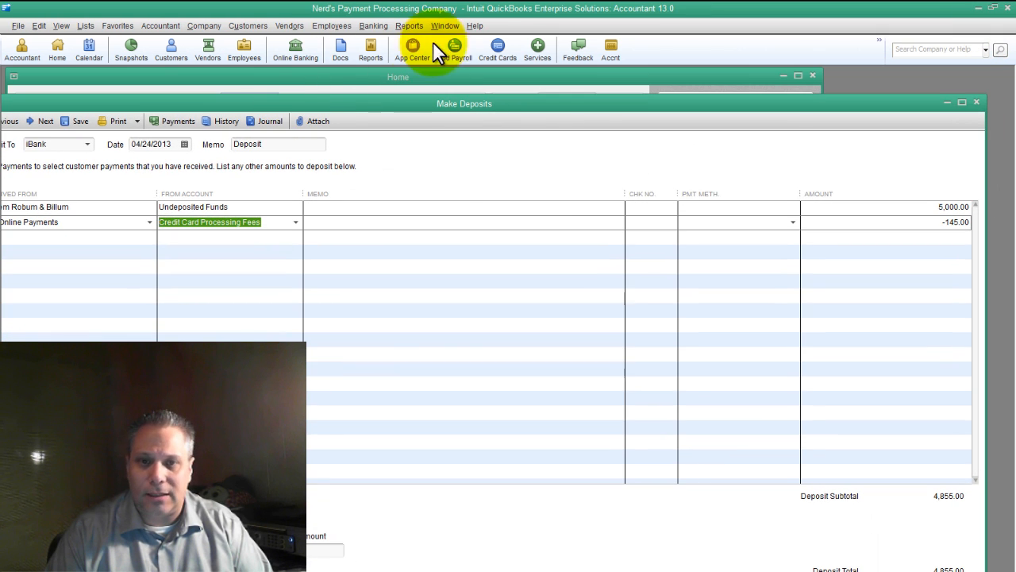
left_click(409, 26)
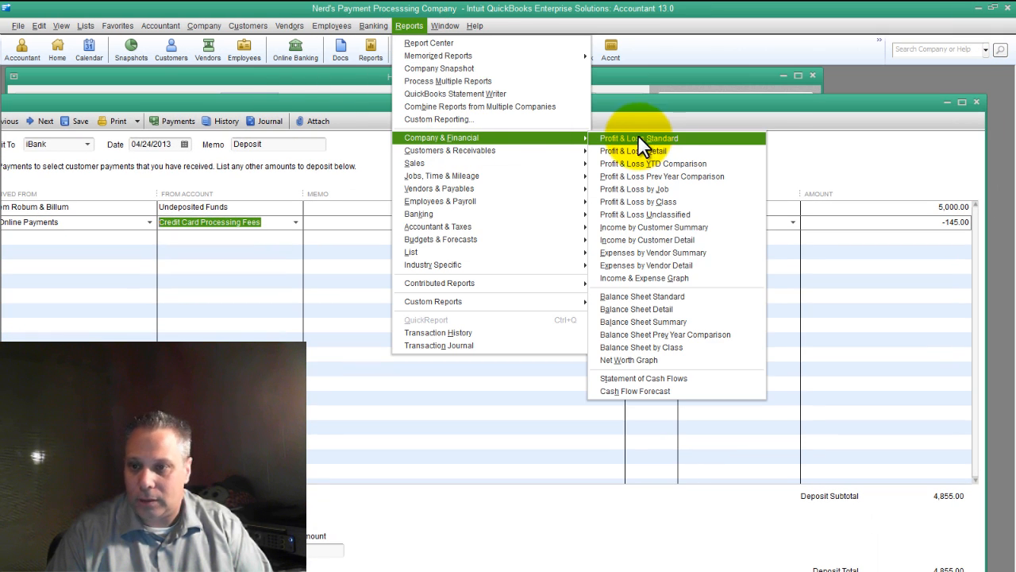
left_click(641, 296)
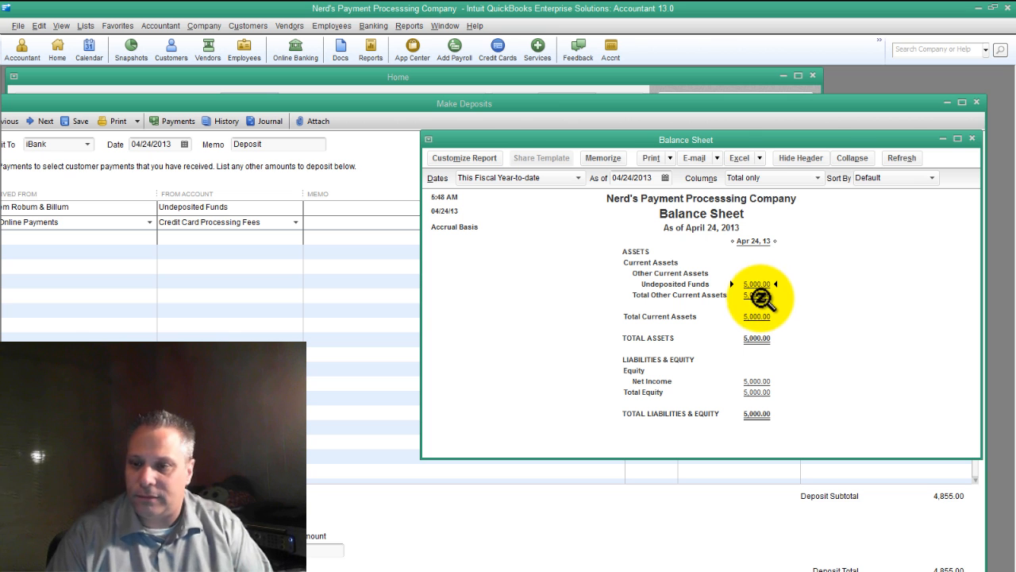
left_click(409, 25)
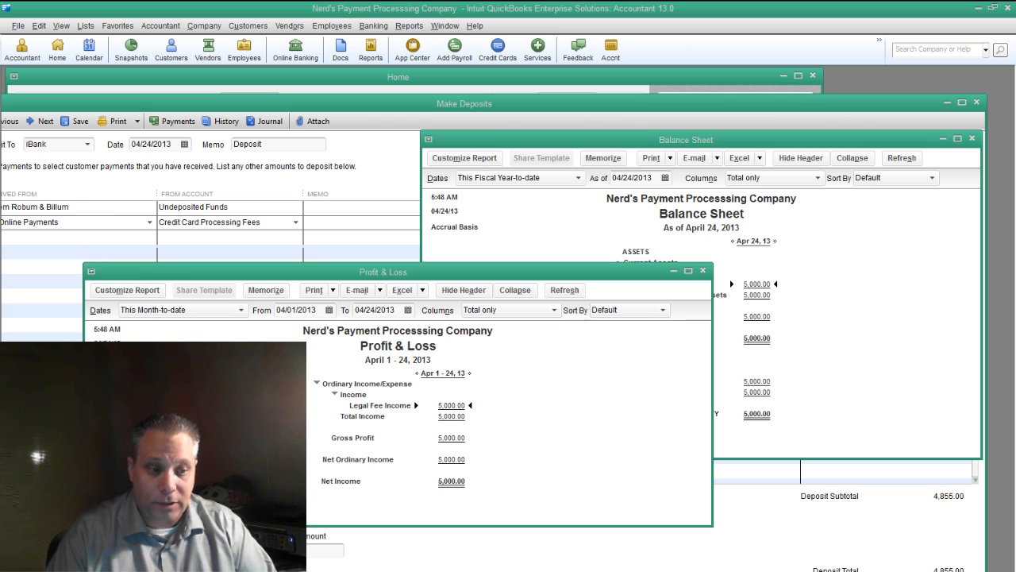
left_click(126, 290)
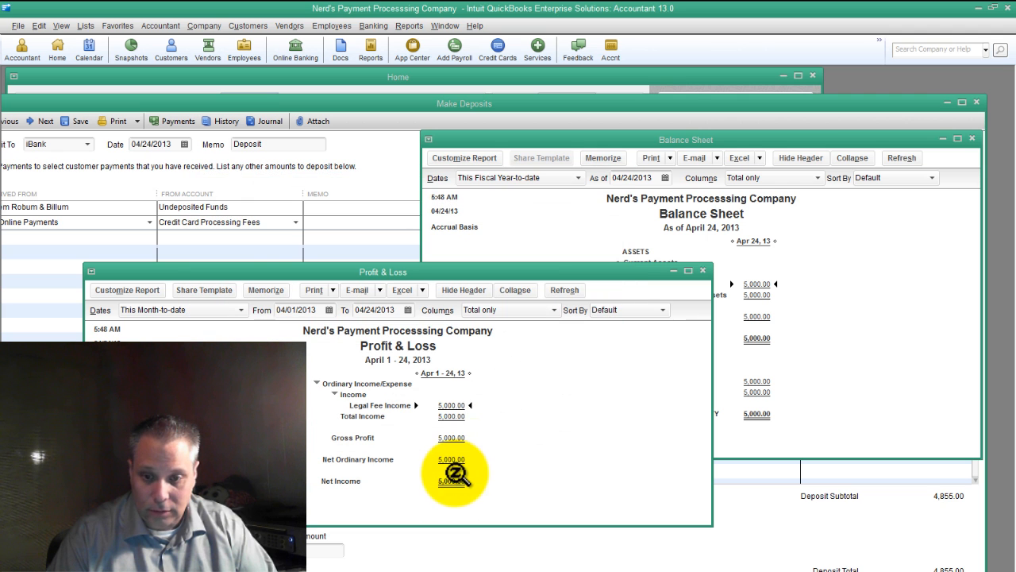
left_click(565, 289)
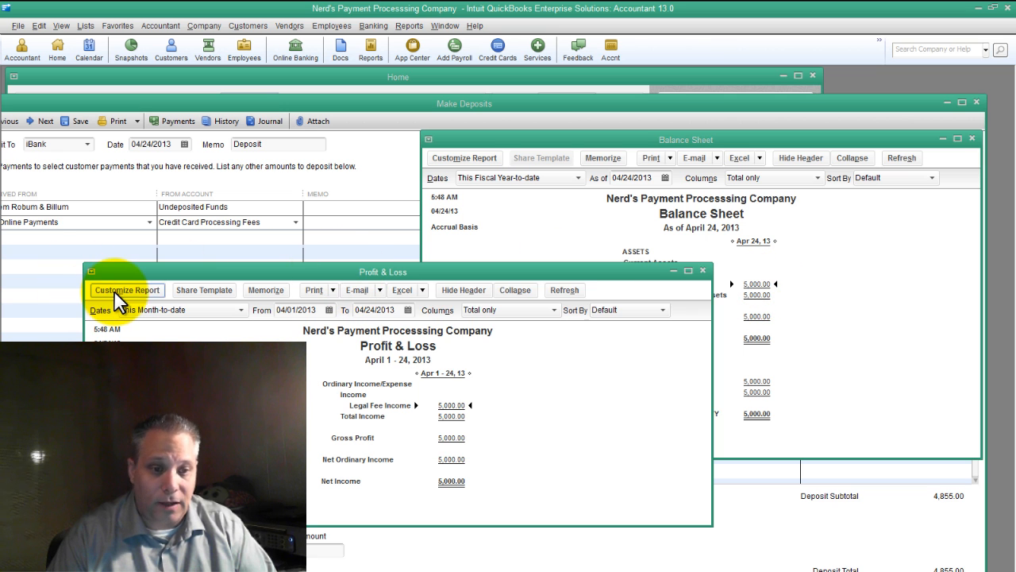
left_click(127, 290)
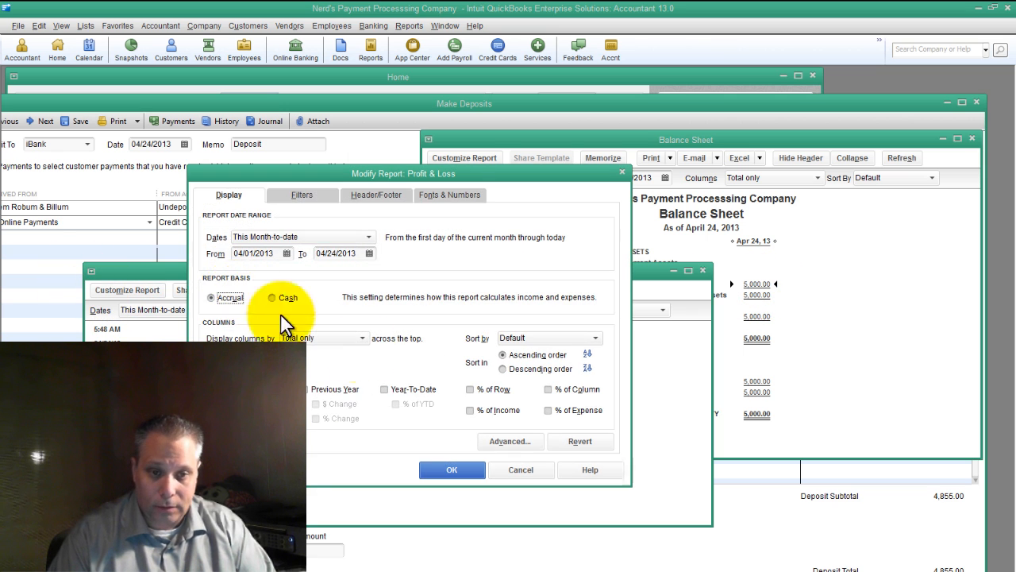
left_click(452, 469)
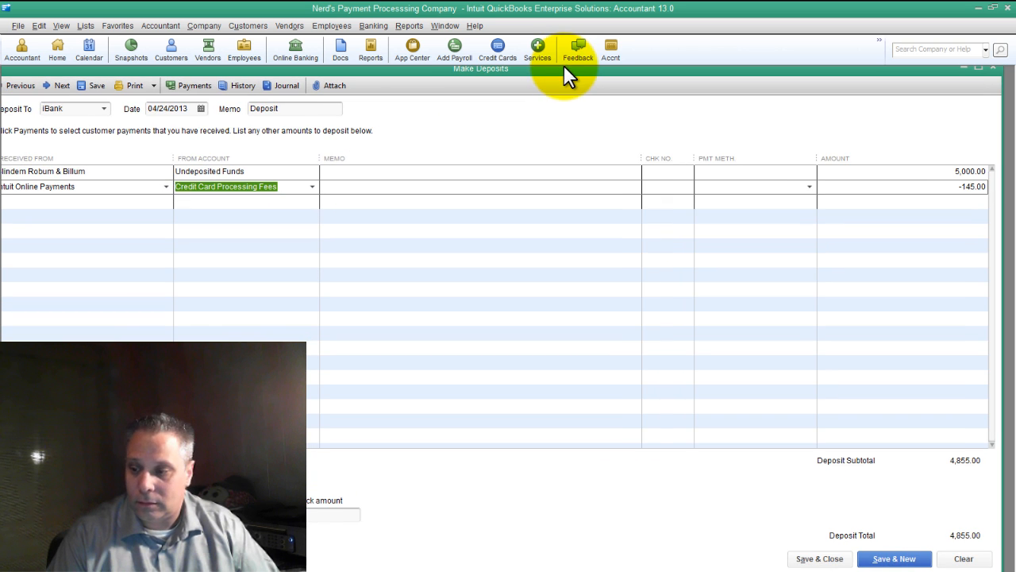
mouse_move(972, 127)
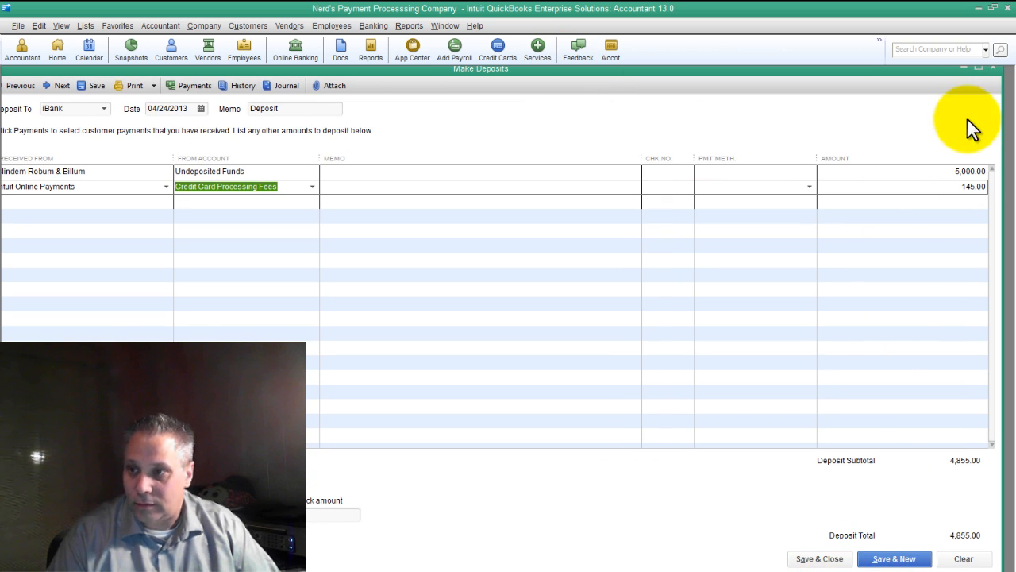